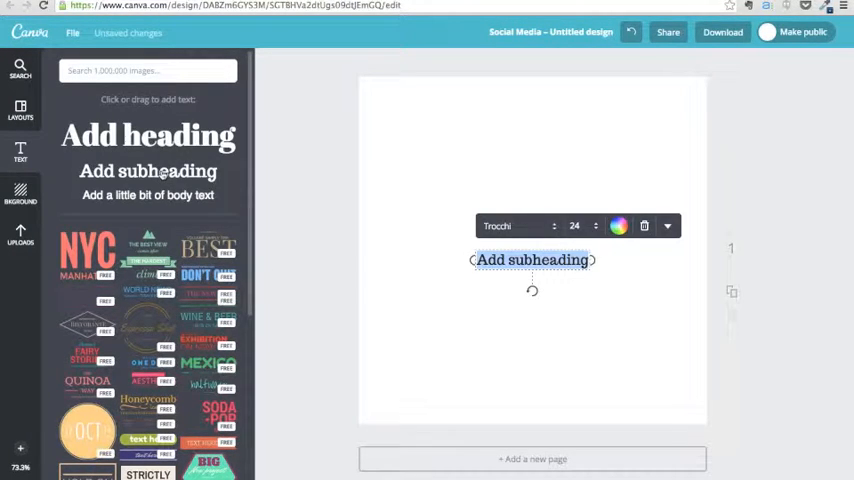
Step: Type 'Did you know that 1 in 4 people will develop hip arthritis in their lifetime?' into the subheading
text(Did you know that 1)
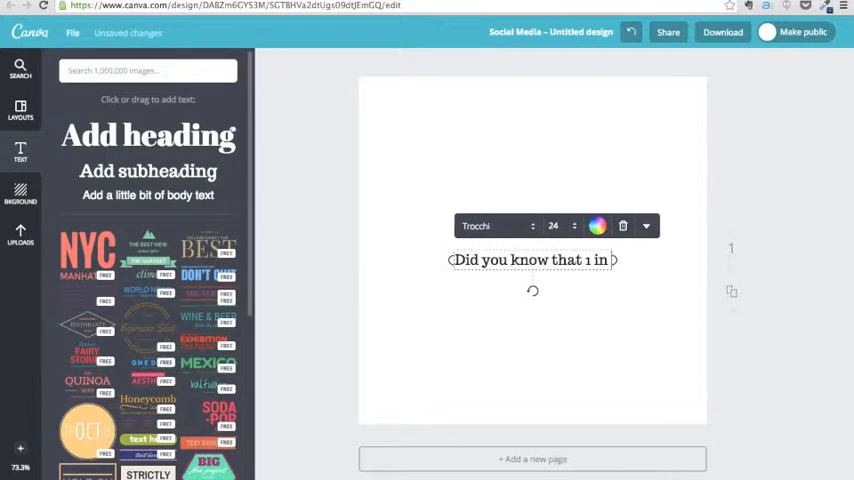
text(4 people will de)
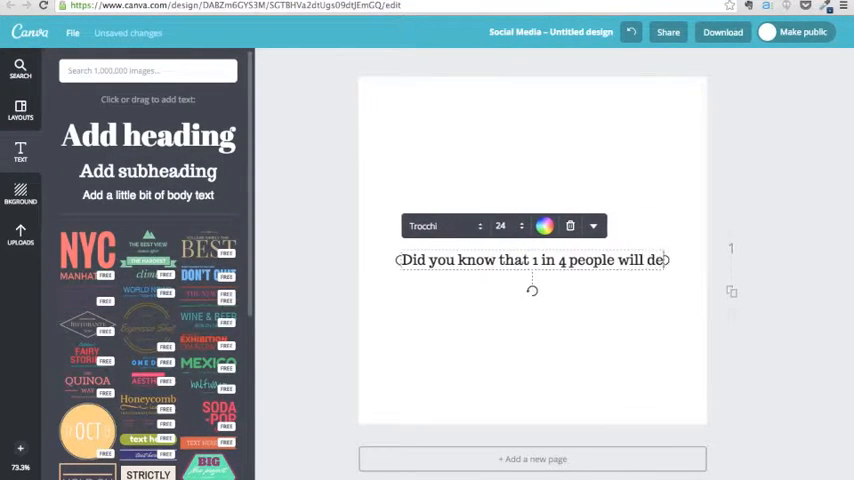
text(vlop)
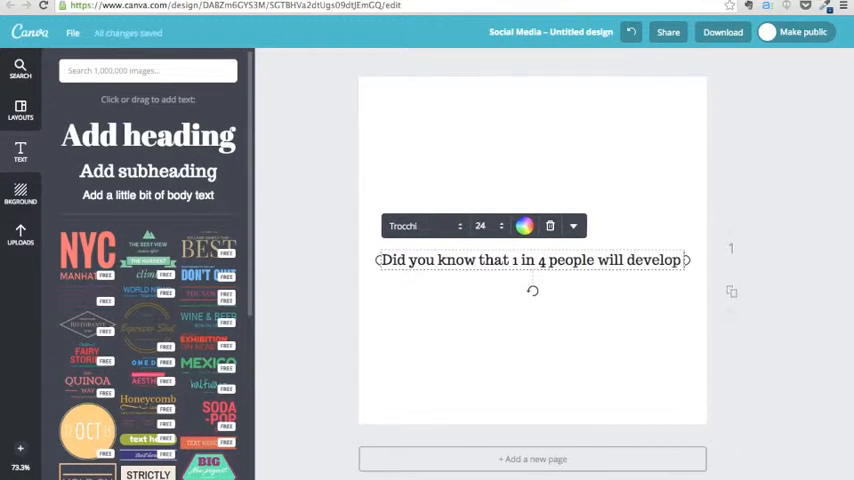
text(hip arthrit)
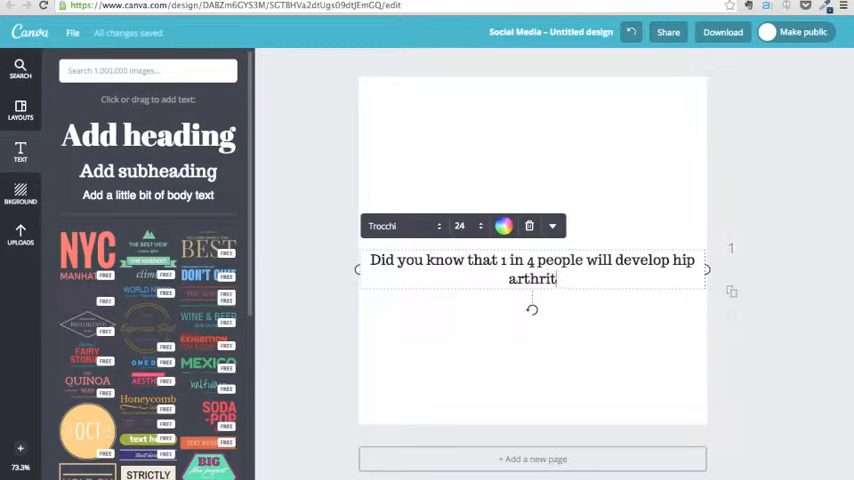
text(is in their lifetime)
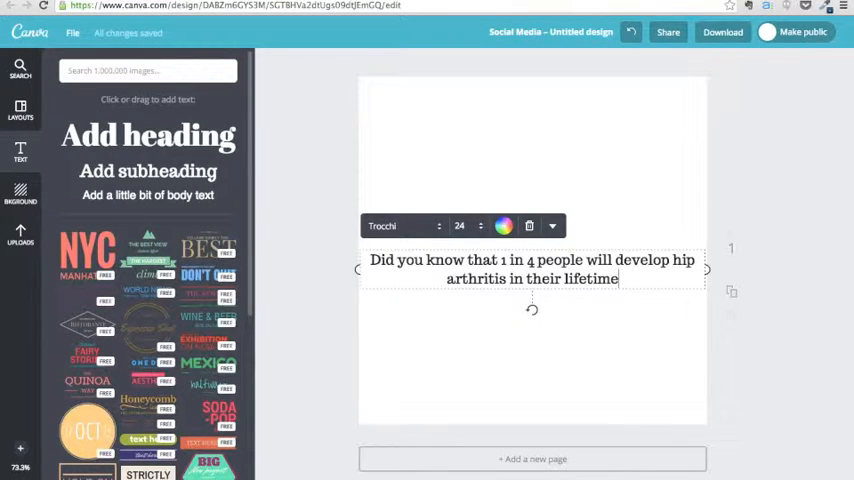
text(?)
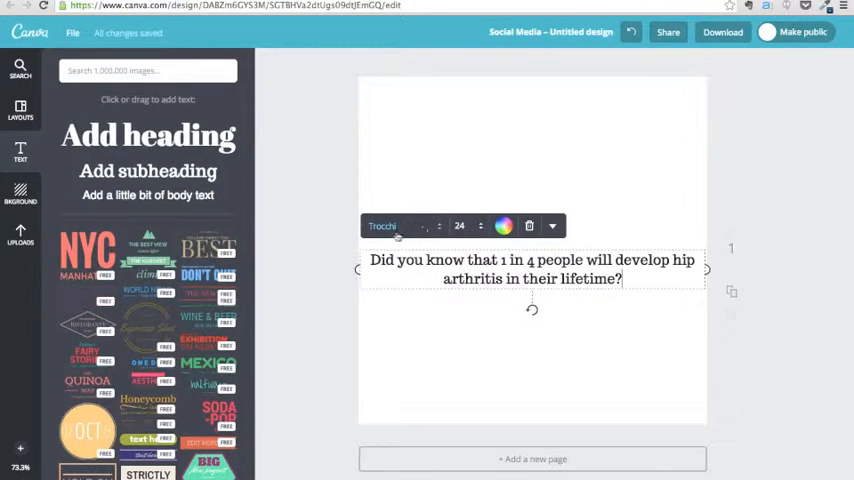
Step: Check the blue brand colours on drmarketingtips.com, then return to the Canva design
click(340, 206)
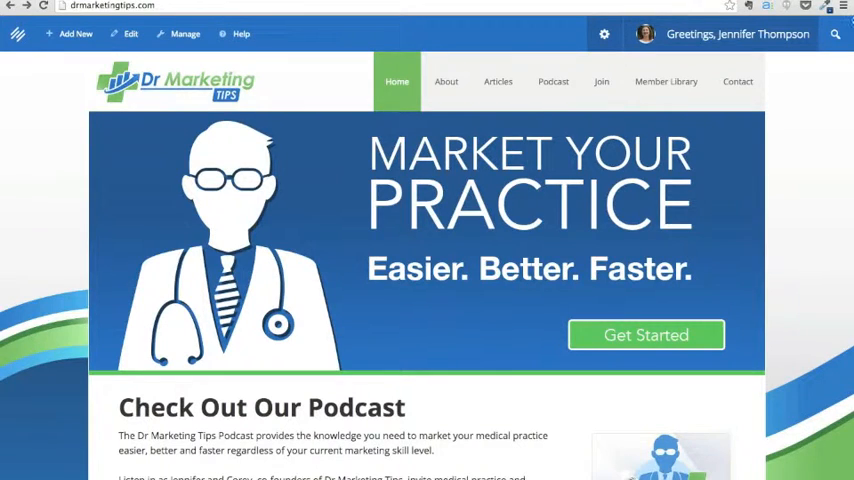
click(827, 8)
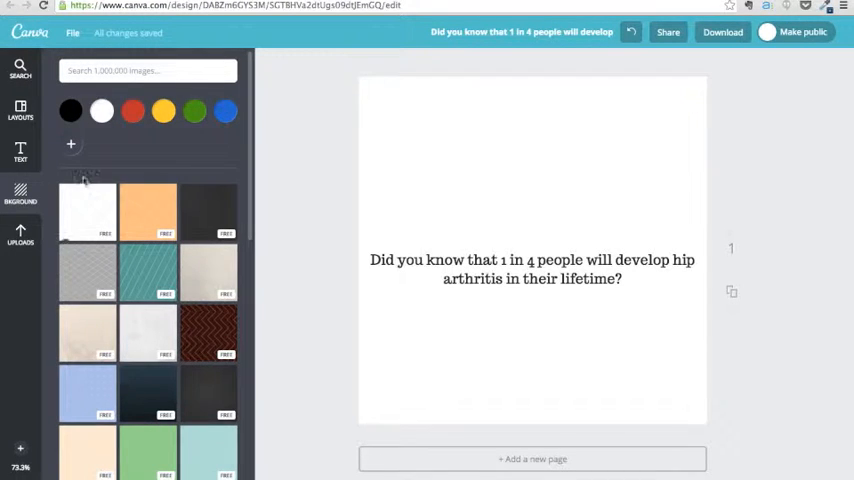
Step: Set the page background to a custom dark blue hex colour (005a…)
click(70, 144)
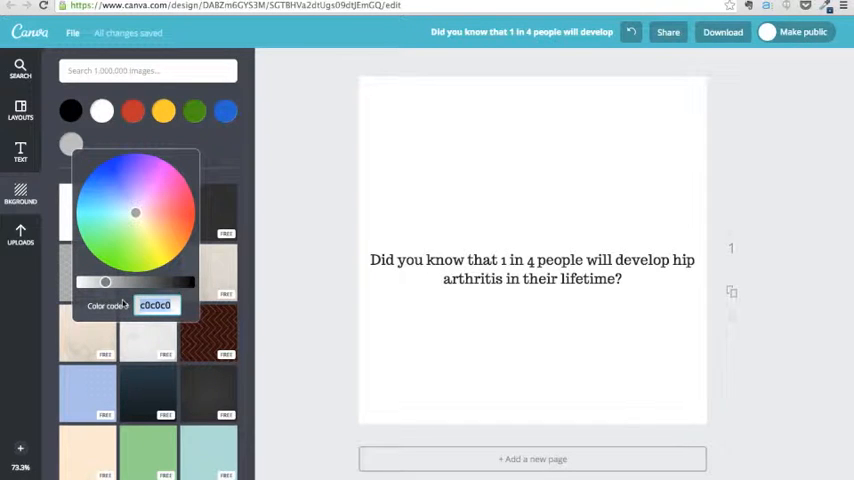
text(005a)
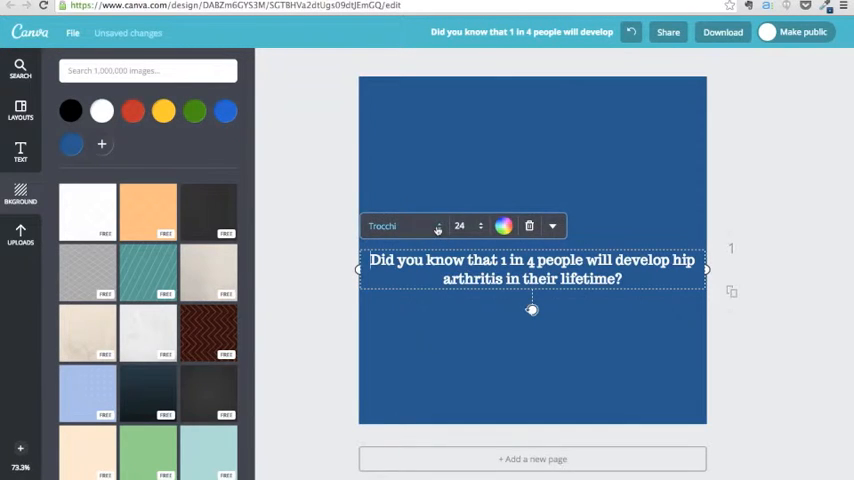
Step: Format the hip-arthritis question as white Cinzel, size 42, right-aligned
click(400, 225)
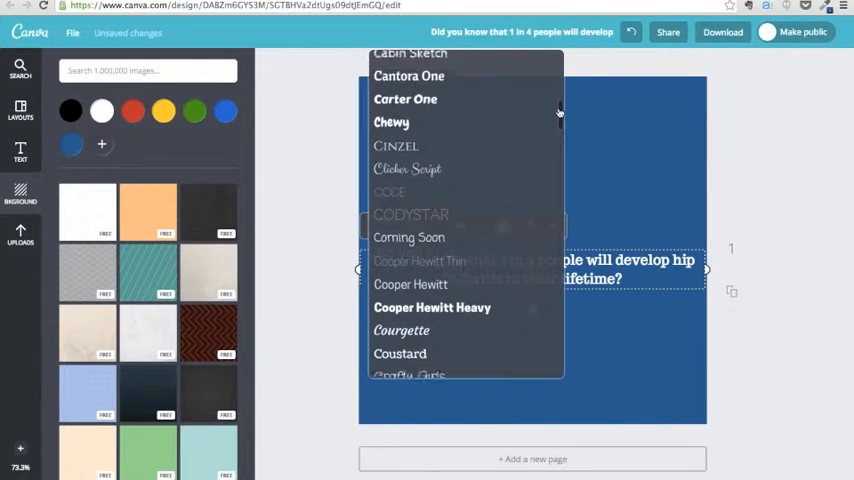
click(396, 145)
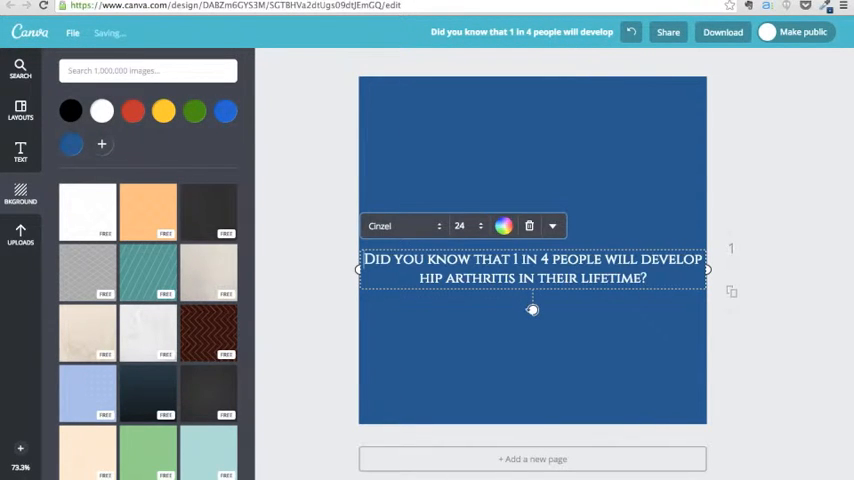
click(503, 225)
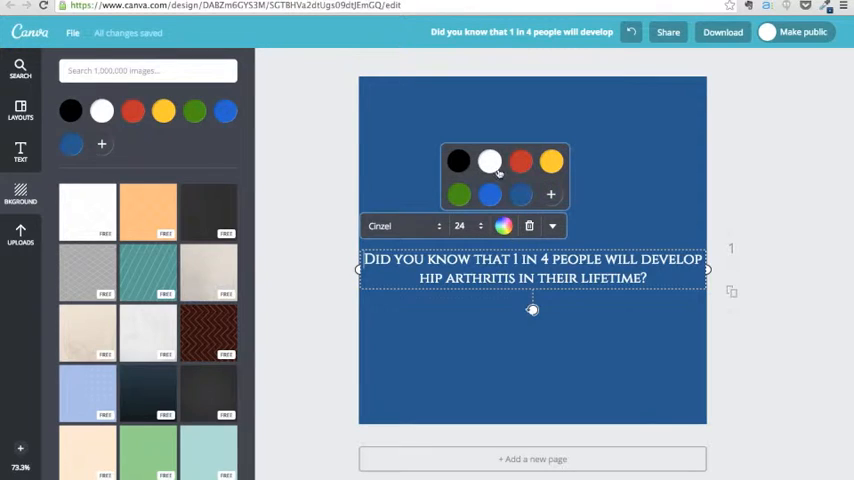
click(460, 226)
text(56)
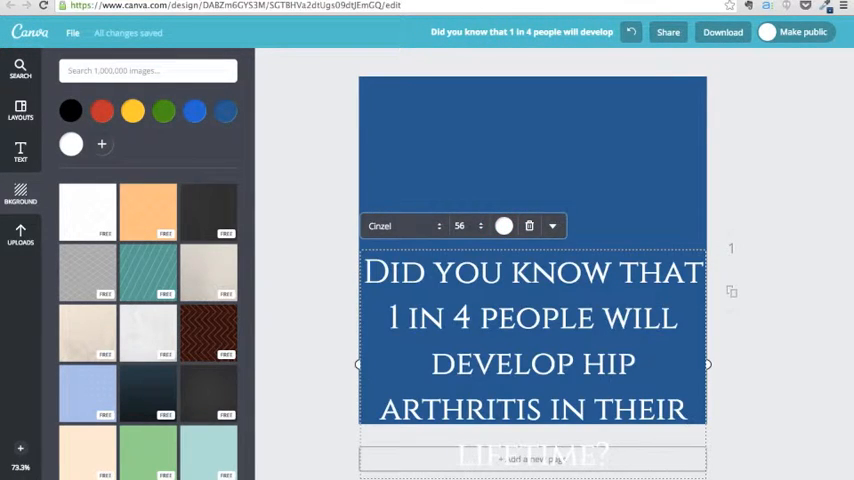
click(480, 225)
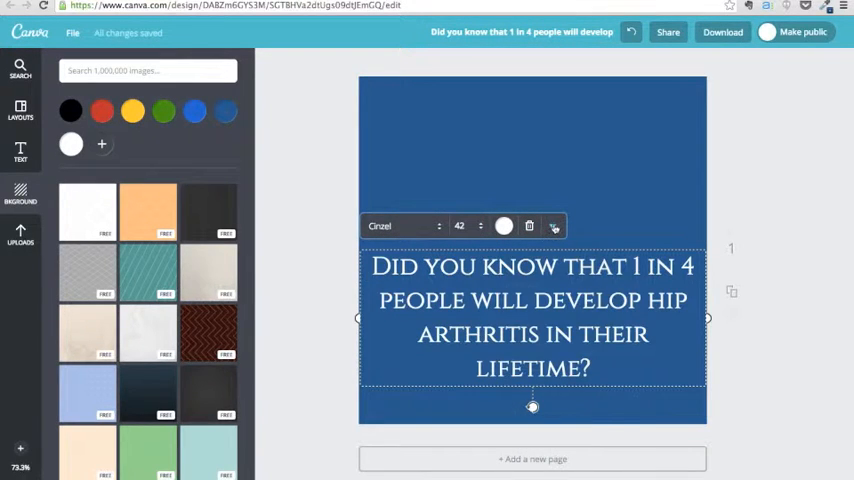
click(553, 225)
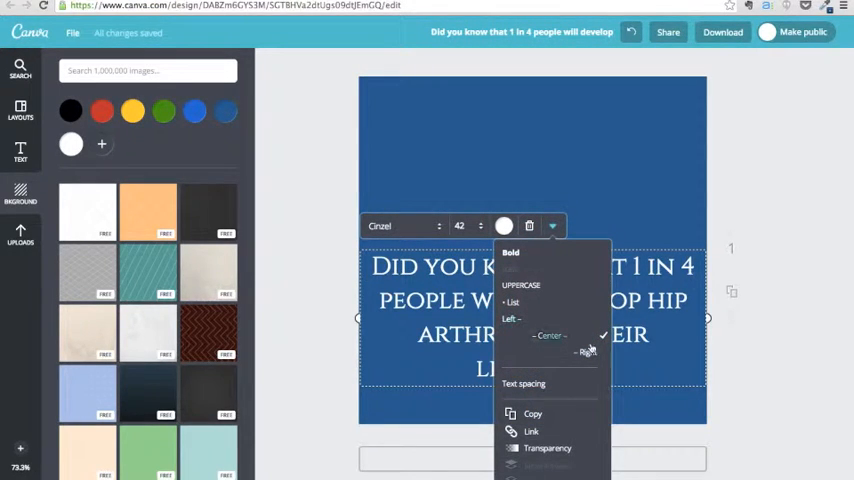
click(588, 352)
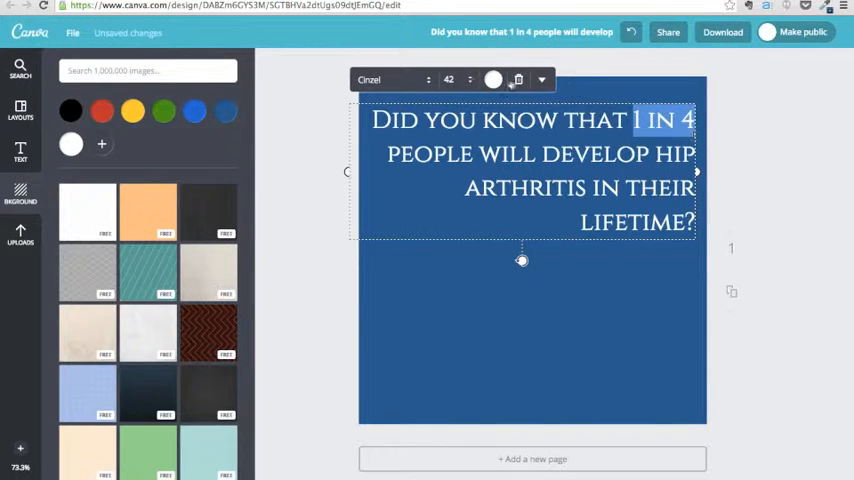
Step: Apply dark blue behind the white fact text and browse the uploaded images
click(492, 79)
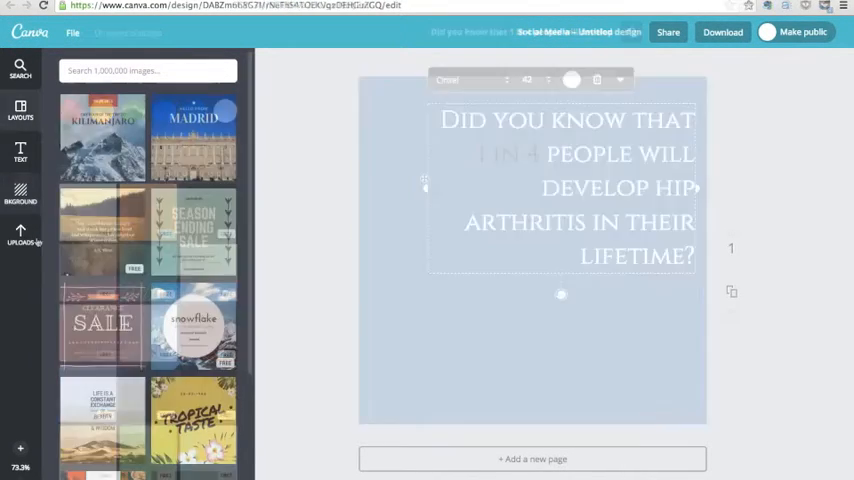
click(20, 234)
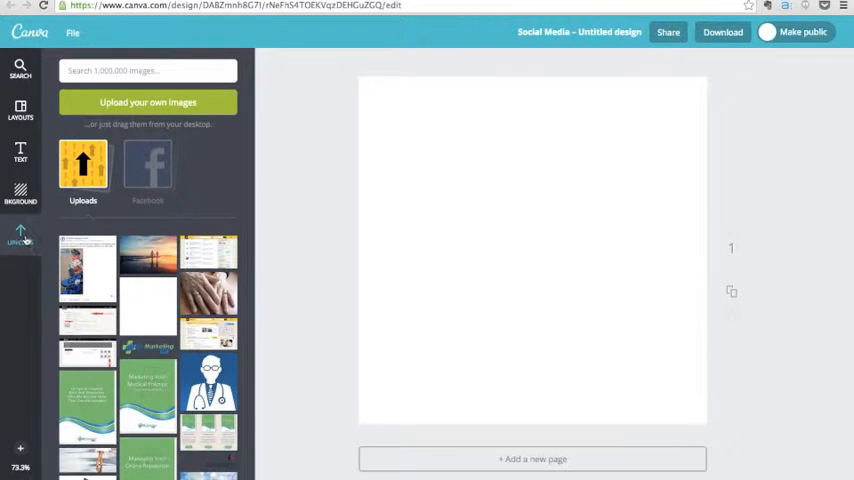
click(148, 102)
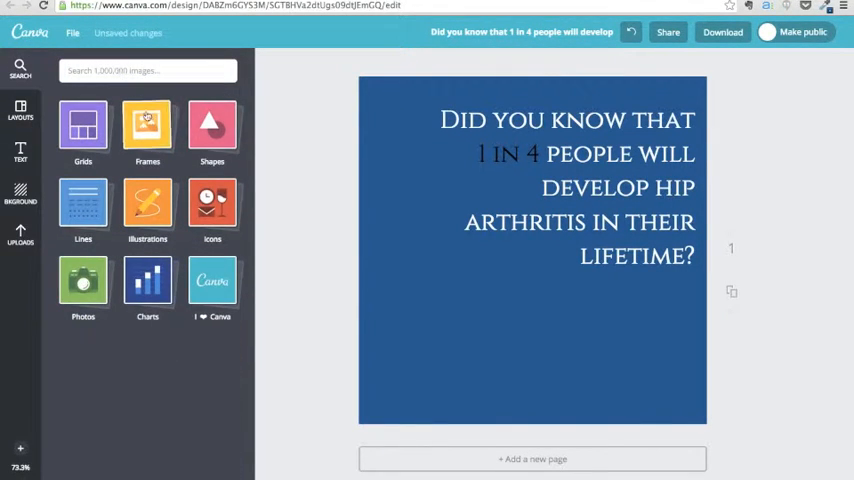
Step: Add a rounded picture frame from Frames and place it below the fact
click(147, 130)
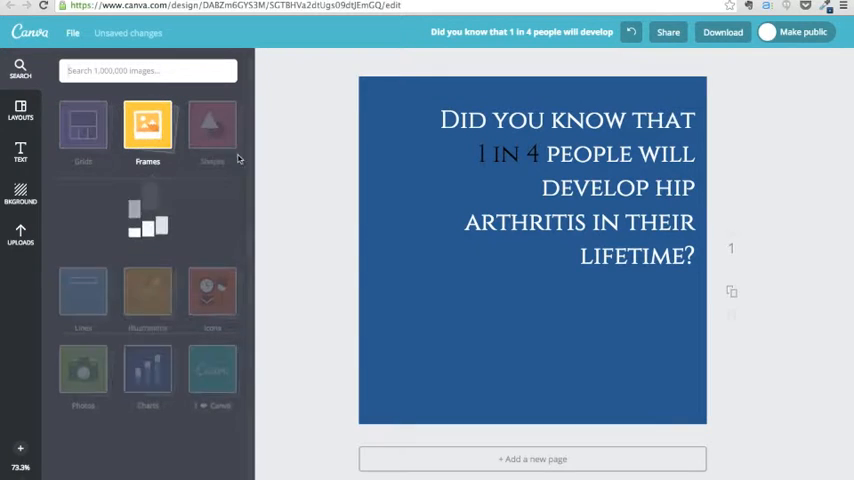
click(147, 130)
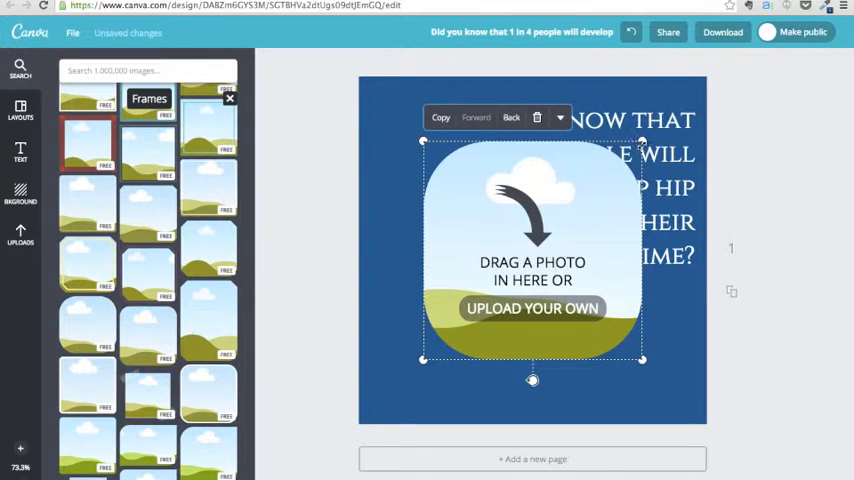
drag(532, 248, 488, 310)
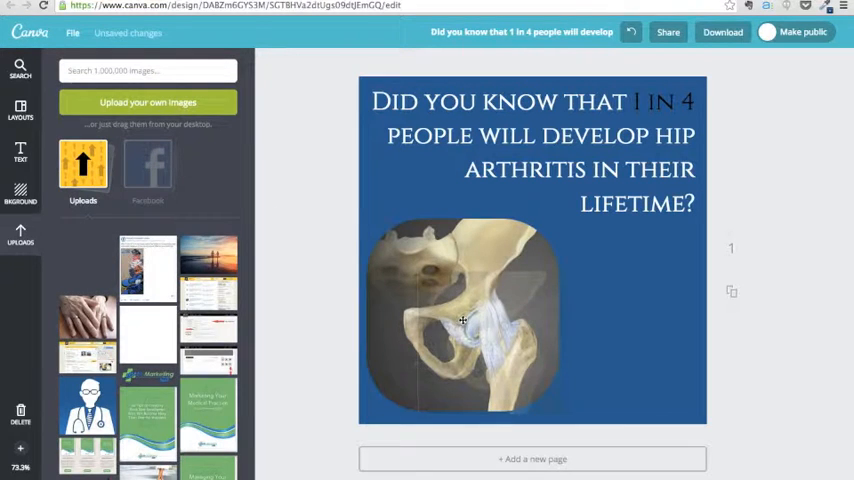
Step: Add the Dr Marketing Tips logo, shrink it, and move it to the bottom-right corner
click(462, 320)
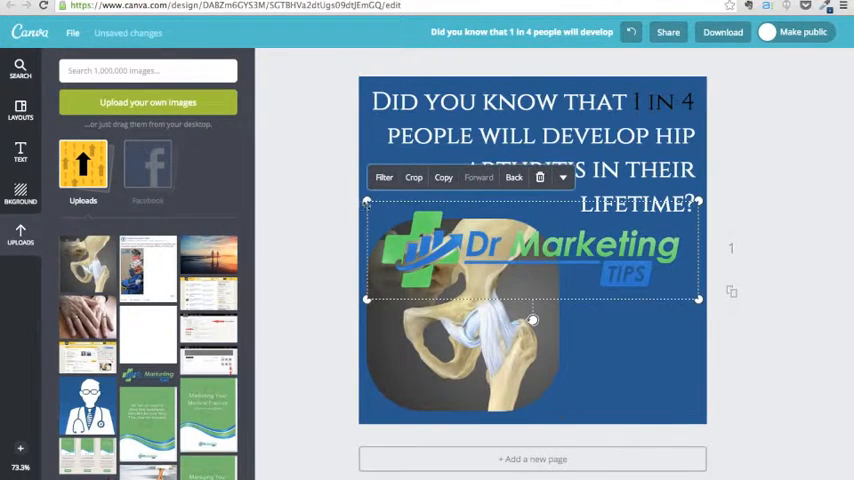
drag(533, 245, 611, 275)
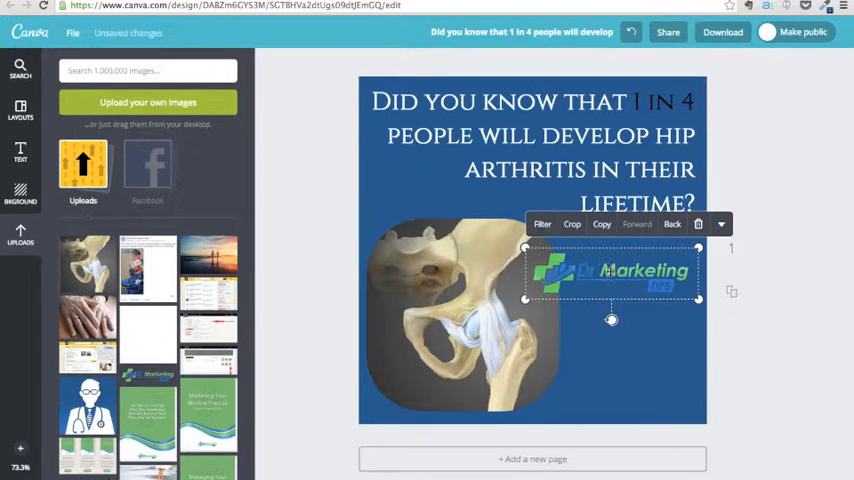
drag(611, 275, 627, 390)
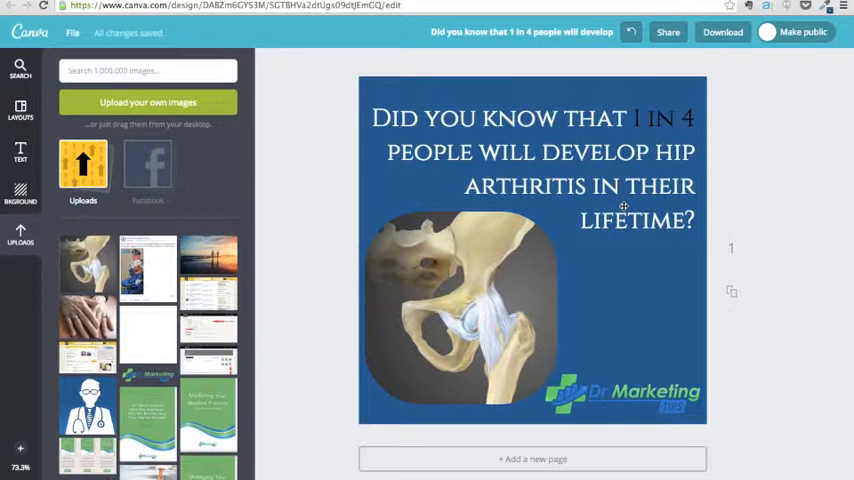
mouse_move(781, 194)
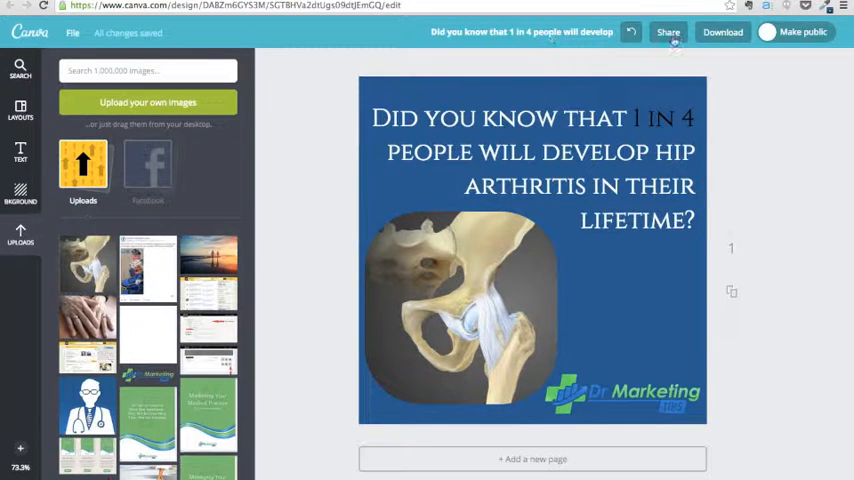
Step: View the design's share options, then close the sharing popup
click(668, 31)
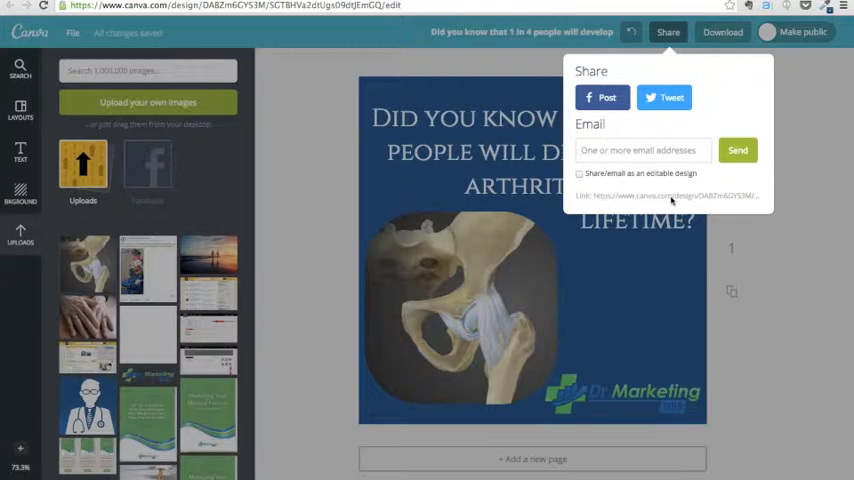
mouse_move(803, 157)
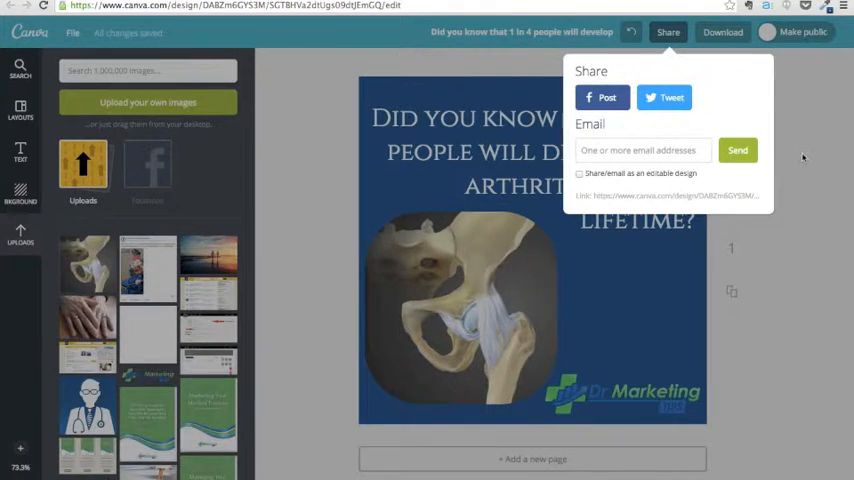
click(723, 31)
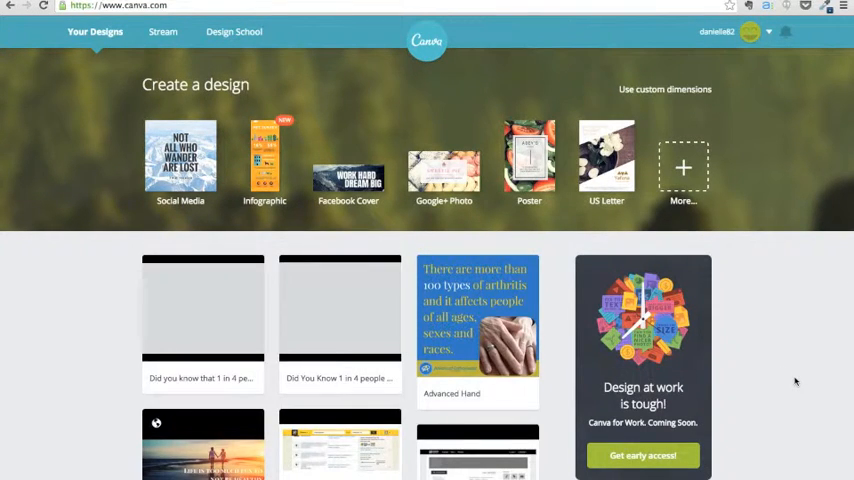
Step: Scroll Your Designs and open the 'Did you know that 1 in 4…' design
scroll(down, 3)
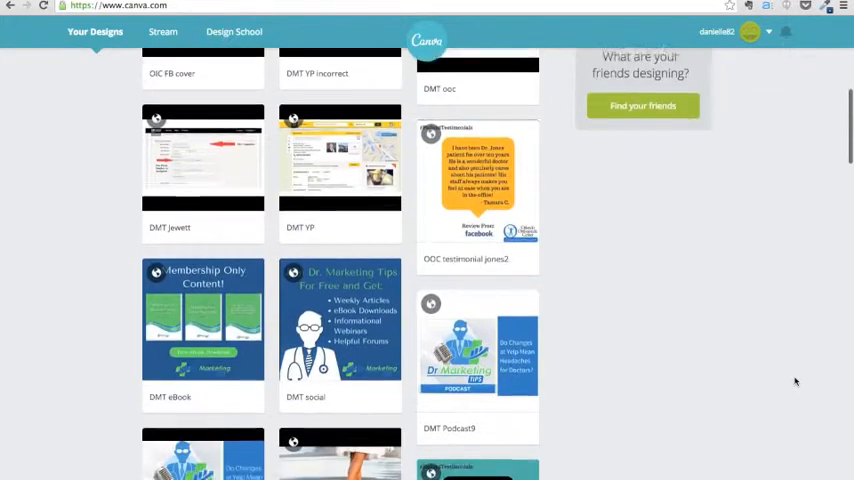
scroll(down, 3)
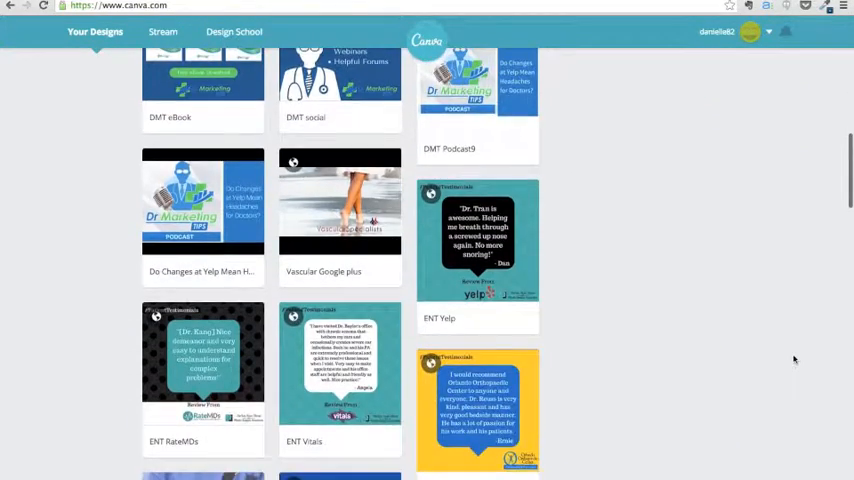
scroll(down, 3)
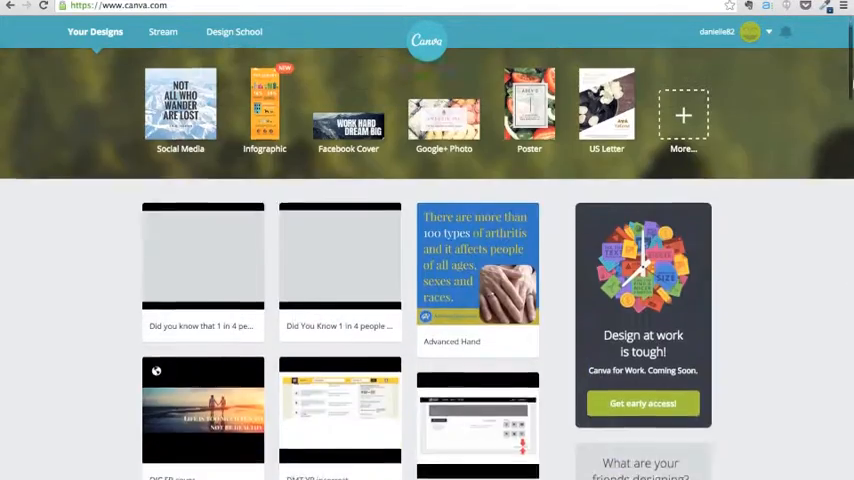
click(202, 260)
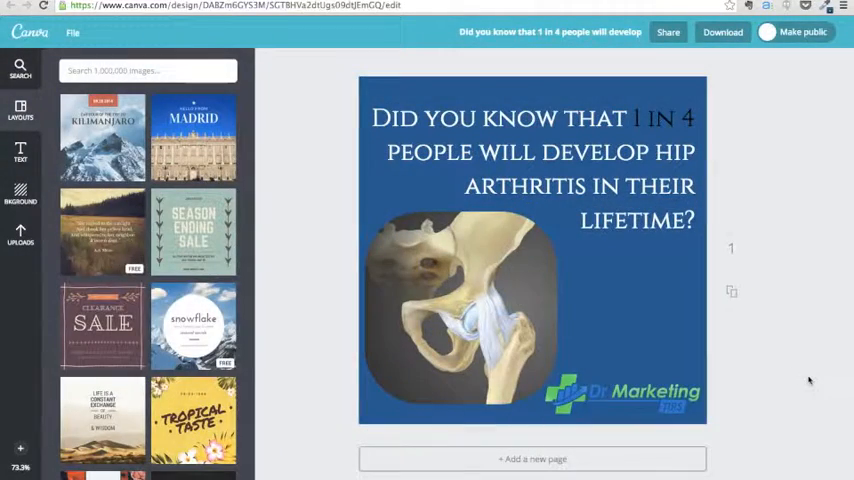